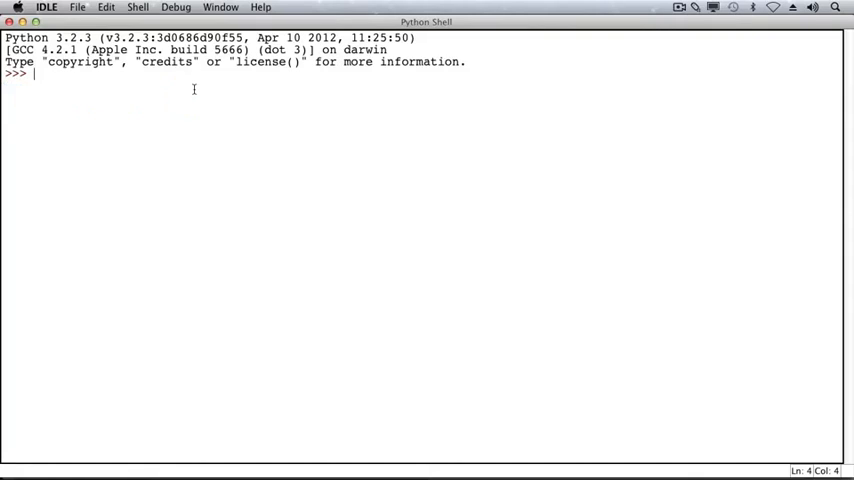
Step: Evaluate 2 + 3, 6 - 2 and 7 * 3 at the prompt, getting 5, 4 and 21
{"action": "type", "text": "2 +"}
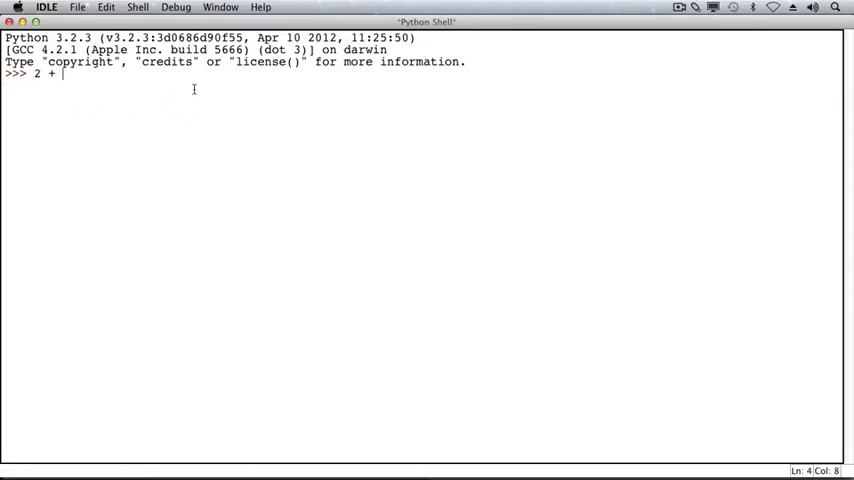
{"action": "type", "text": "3"}
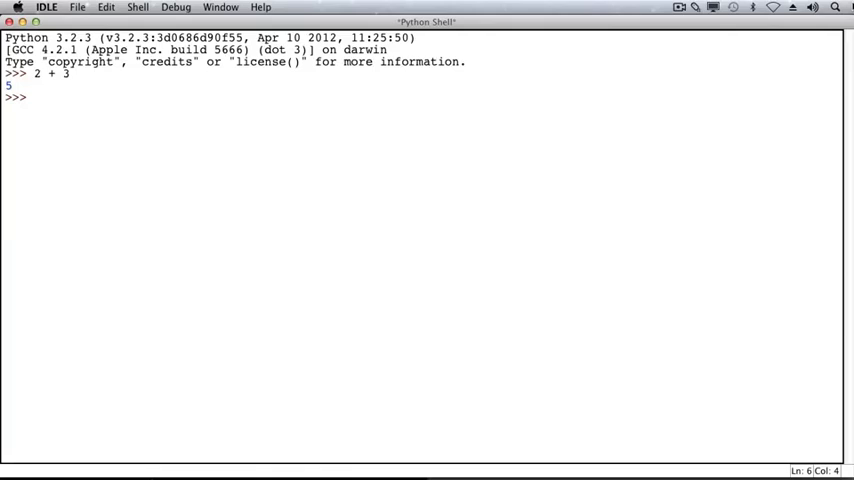
{"action": "type", "text": "6 -"}
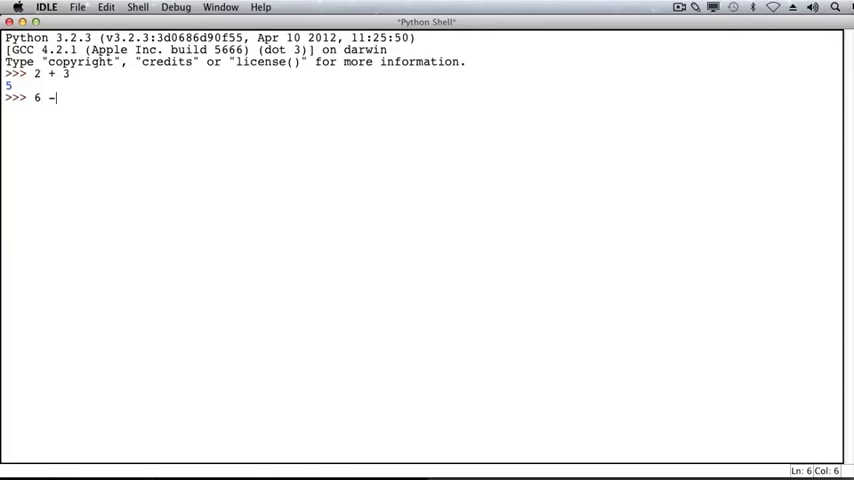
{"action": "type", "text": "2"}
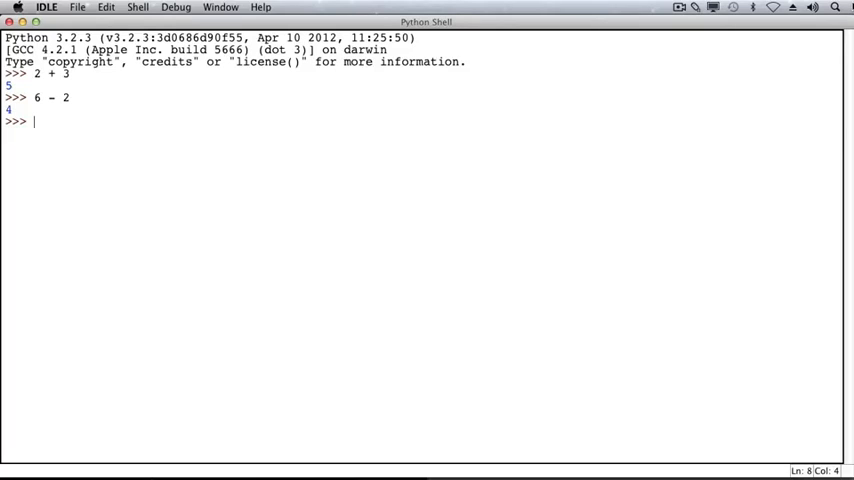
{"action": "type", "text": "7 * 3"}
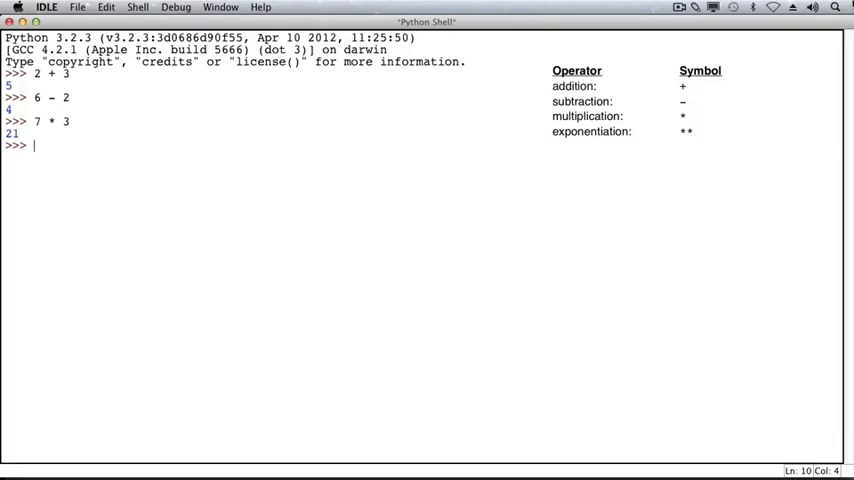
Step: Evaluate 2 ** 5 giving 32 and 4 / 2 giving the float 2.0
{"action": "type", "text": "2 **"}
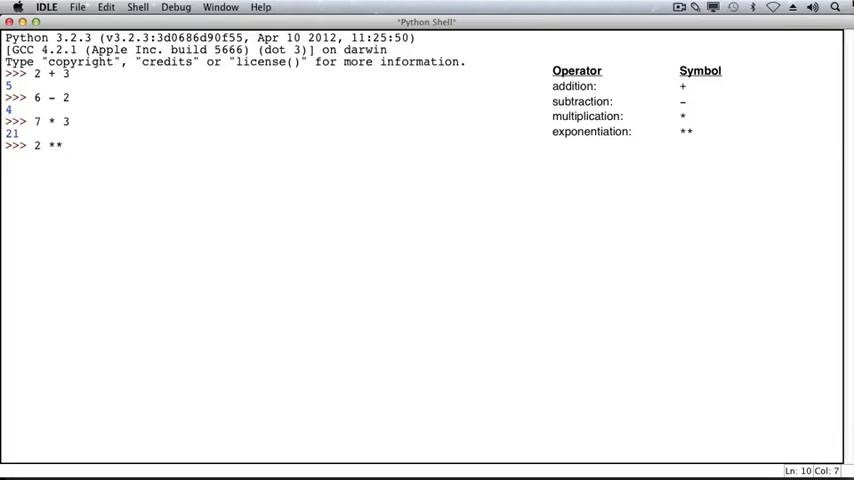
{"action": "type", "text": "5"}
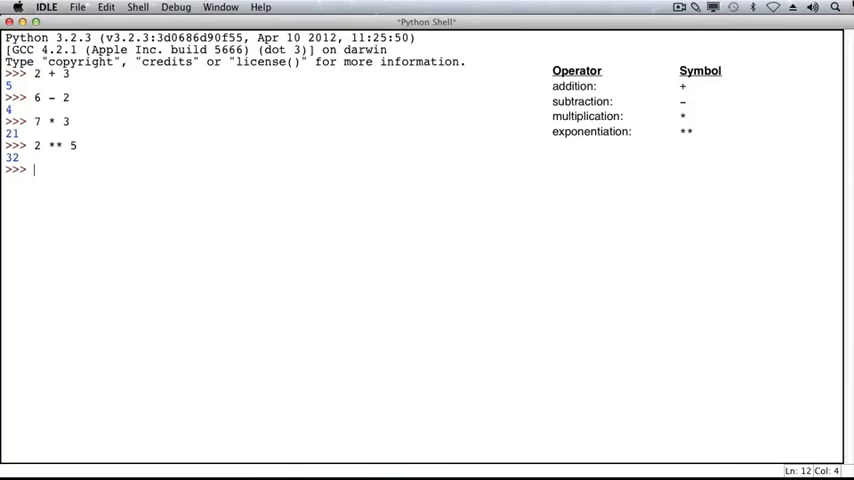
{"action": "type", "text": "4 / 2"}
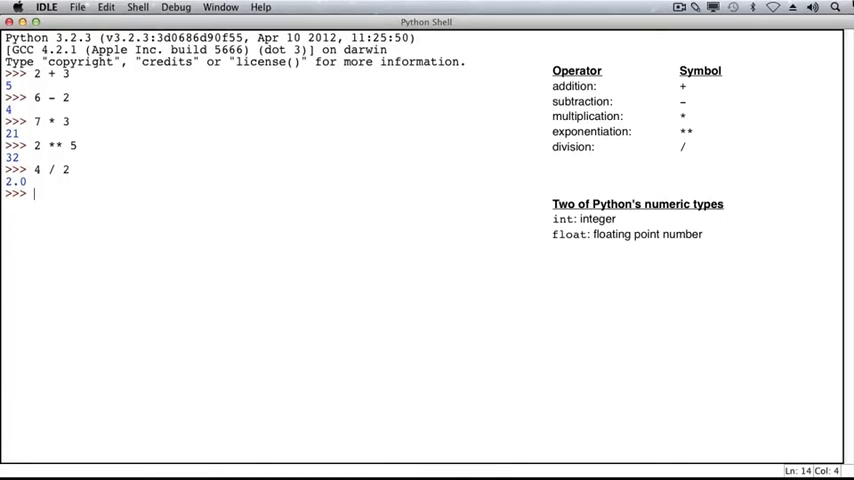
Step: Evaluate 5 / 2, 2 / 3, 5 / 3 and 7 / 3 to get floats 2.5, 0.666…, 1.666… and 2.333…
{"action": "type", "text": "5 /"}
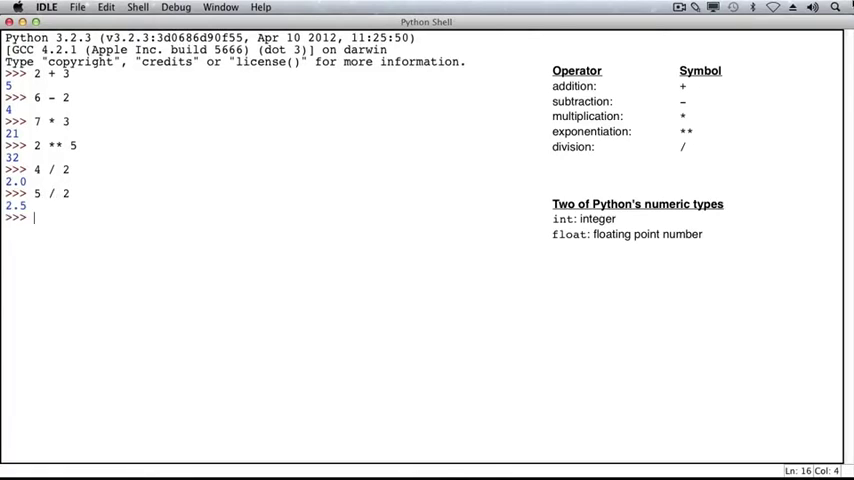
{"action": "type", "text": "2 /"}
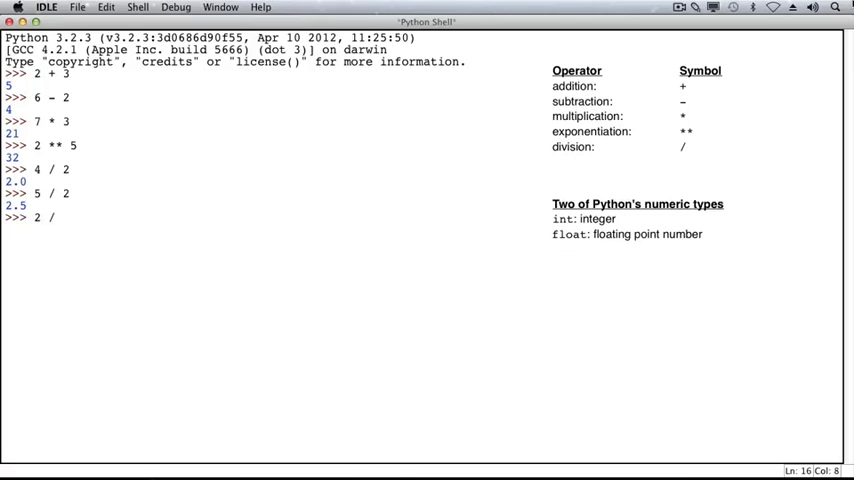
{"action": "type", "text": "3"}
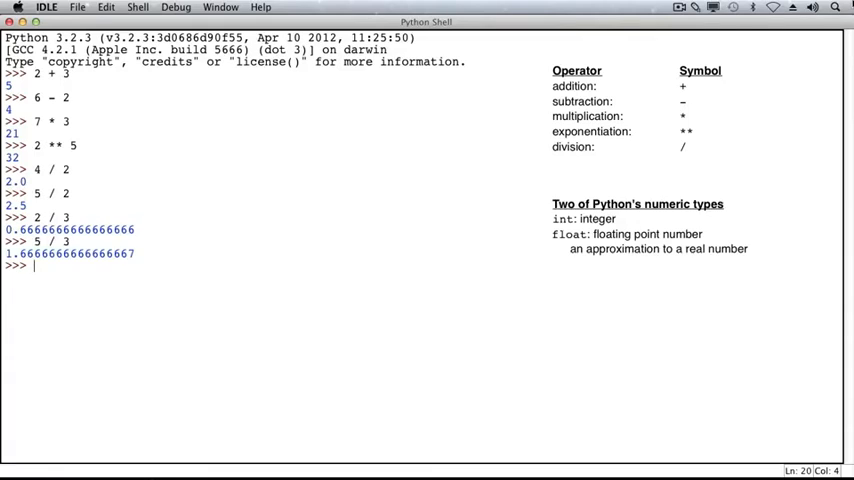
{"action": "type", "text": "7 / 3"}
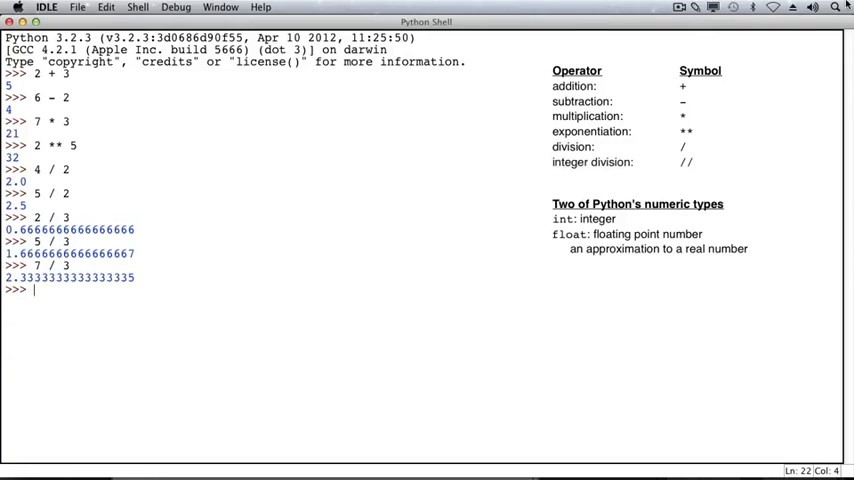
Step: Evaluate integer divisions 4 // 2, 2 // 3, 5 // 3 and 7 // 3, giving 2, 0, 1 and 2
{"action": "type", "text": "4 //"}
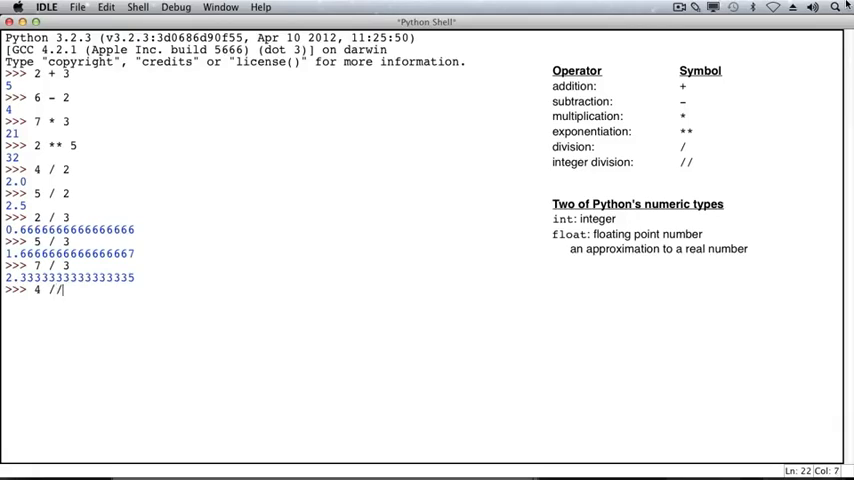
{"action": "type", "text": "2"}
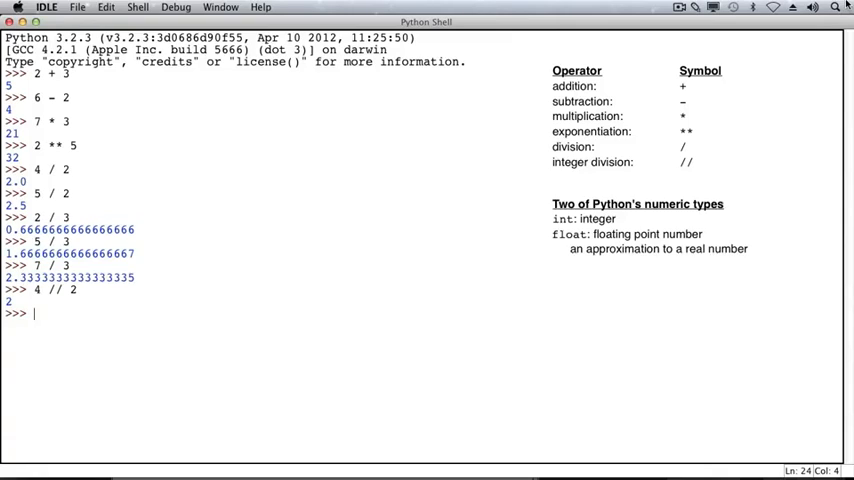
{"action": "type", "text": "2 // 3"}
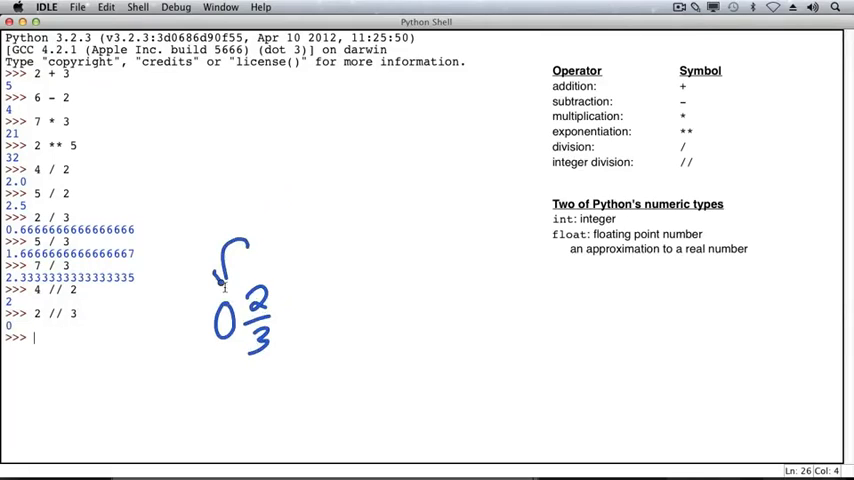
{"action": "mouse_move", "coordinate": [244, 258]}
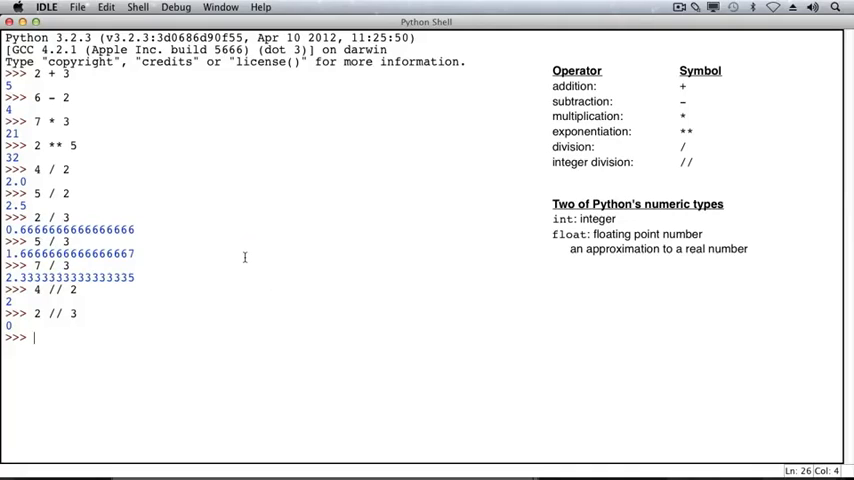
{"action": "type", "text": "5 /"}
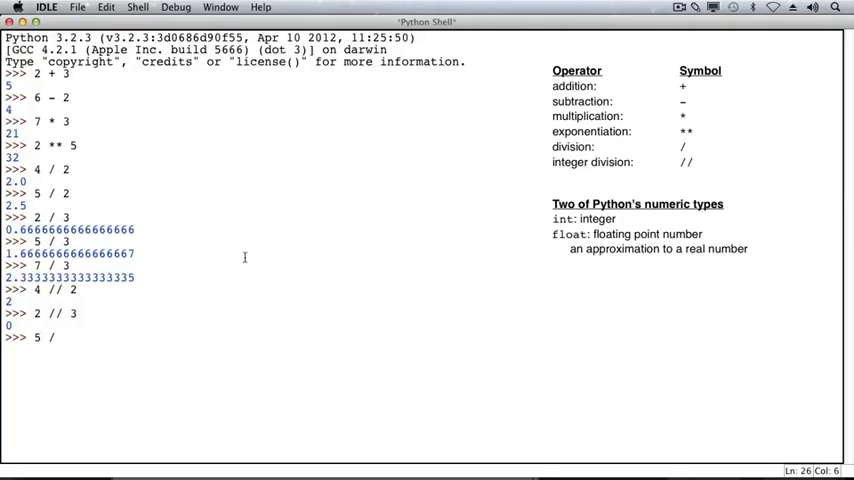
{"action": "type", "text": "/ 3"}
{"action": "type", "text": "7"}
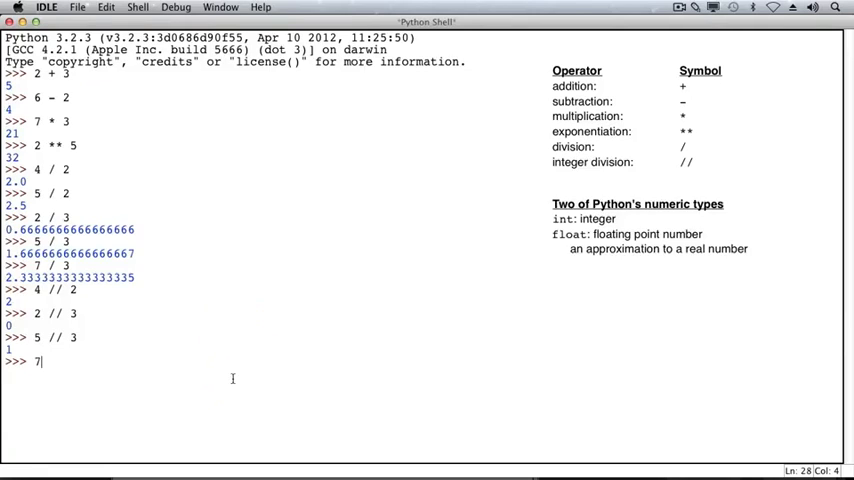
{"action": "type", "text": "// 3"}
{"action": "type", "text": "4"}
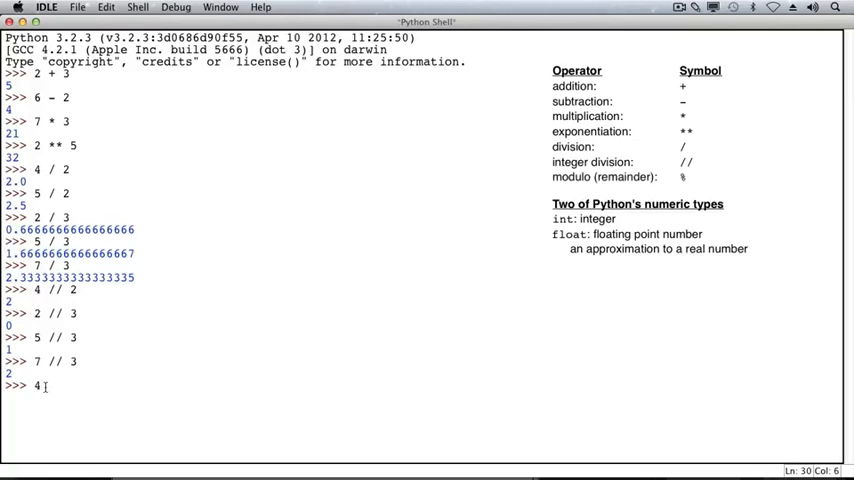
Step: Evaluate remainders 4 % 2, 2 % 3 and 5 % 3, giving 0, 2 and 2
{"action": "type", "text": "%"}
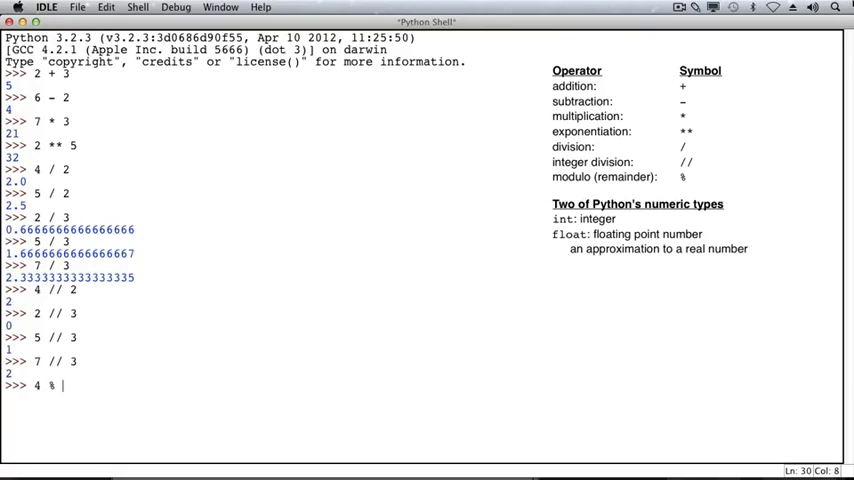
{"action": "type", "text": "2"}
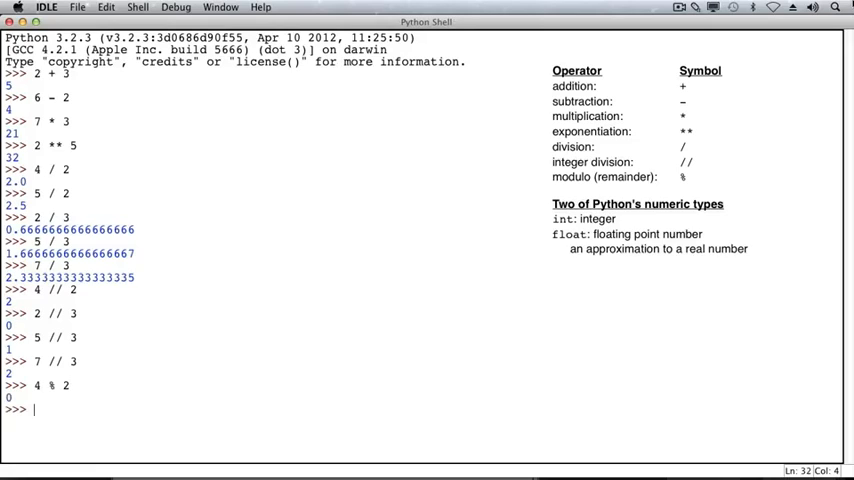
{"action": "type", "text": "2"}
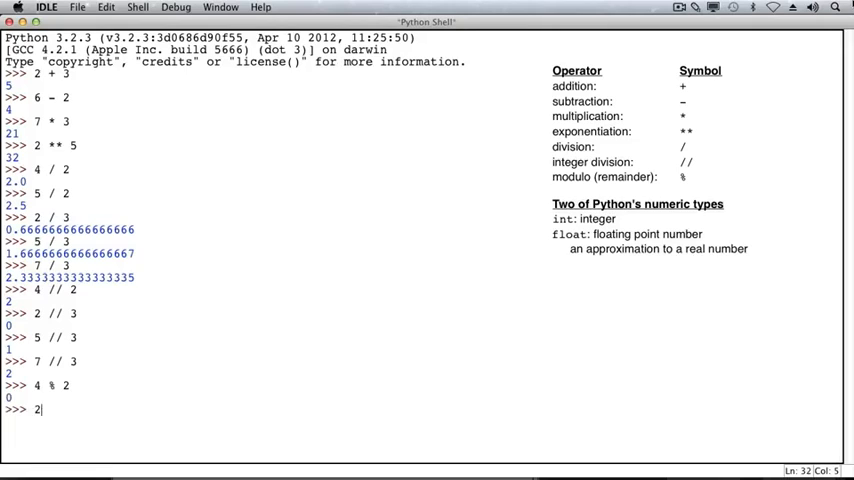
{"action": "type", "text": "% 3"}
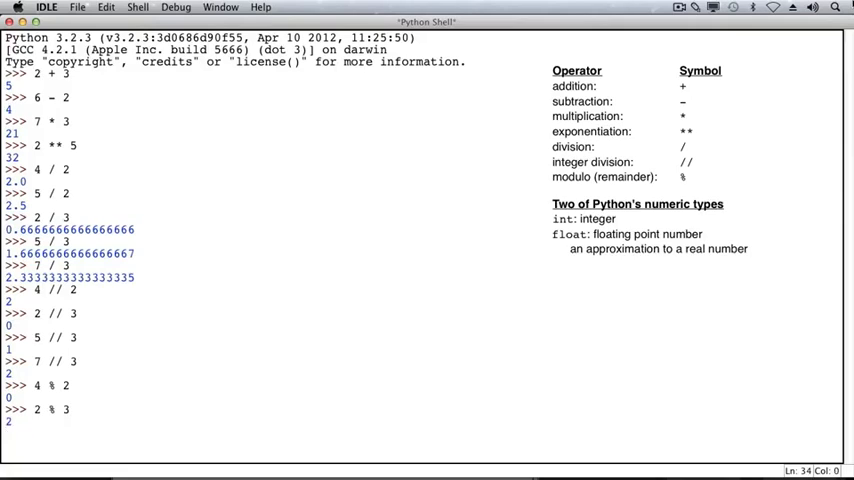
{"action": "key", "text": "Return"}
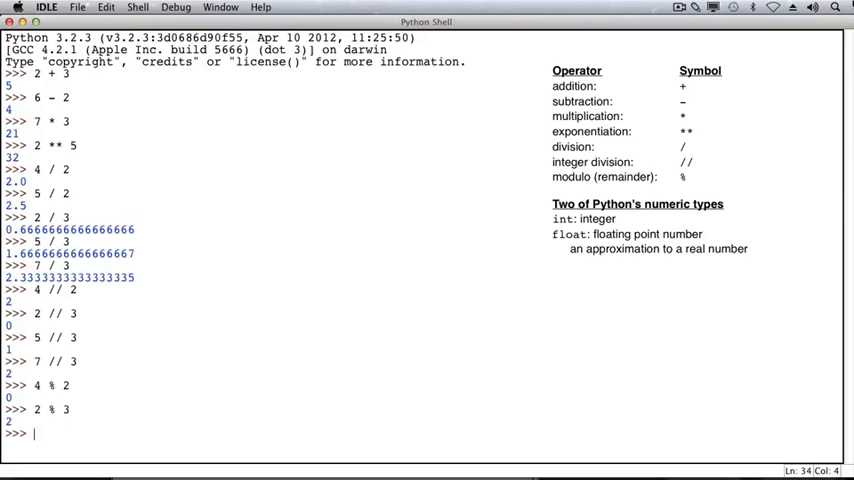
{"action": "type", "text": "5 % 3"}
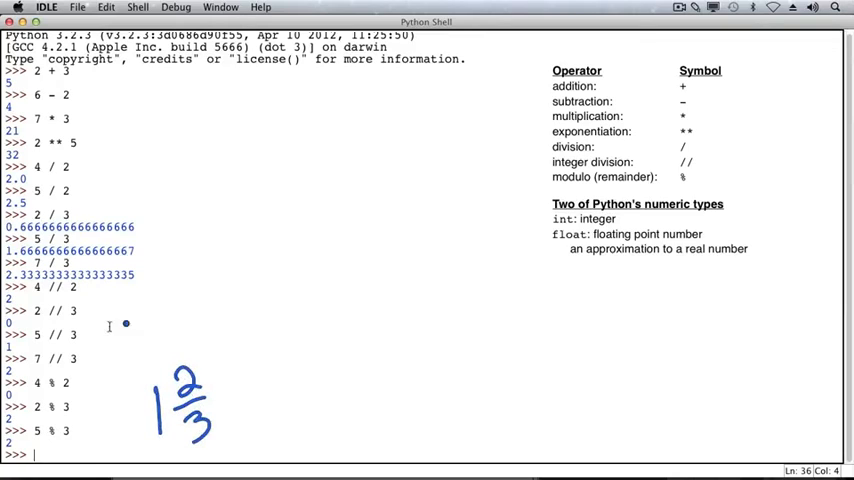
Step: Evaluate 7 % 3 giving 1, then start the mixed expression 3 + 4
{"action": "left_click_drag", "start_coordinate": [84, 336], "coordinate": [144, 410]}
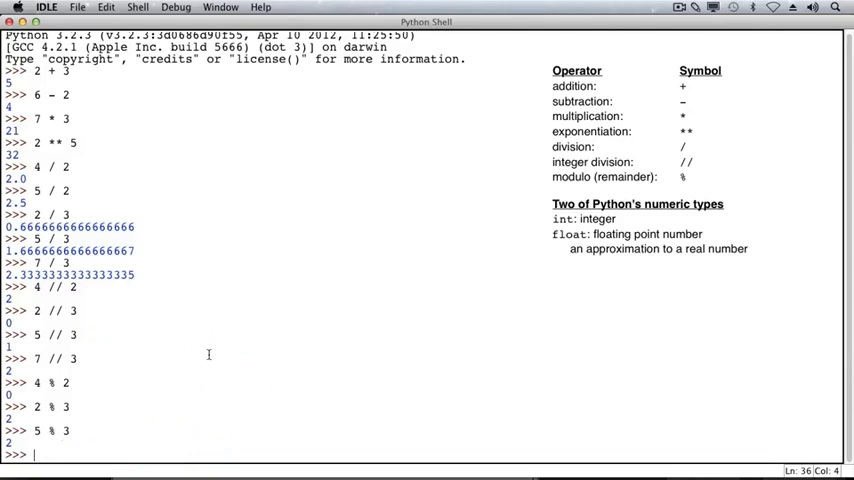
{"action": "type", "text": "7 %"}
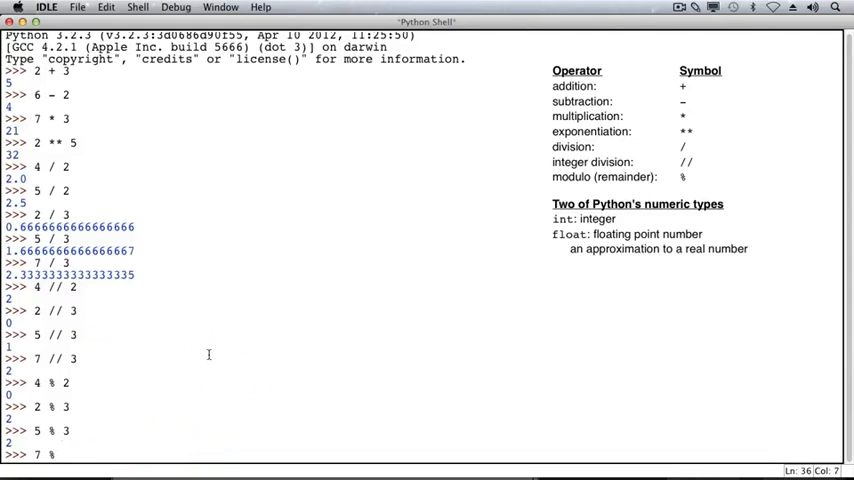
{"action": "key", "text": "Return"}
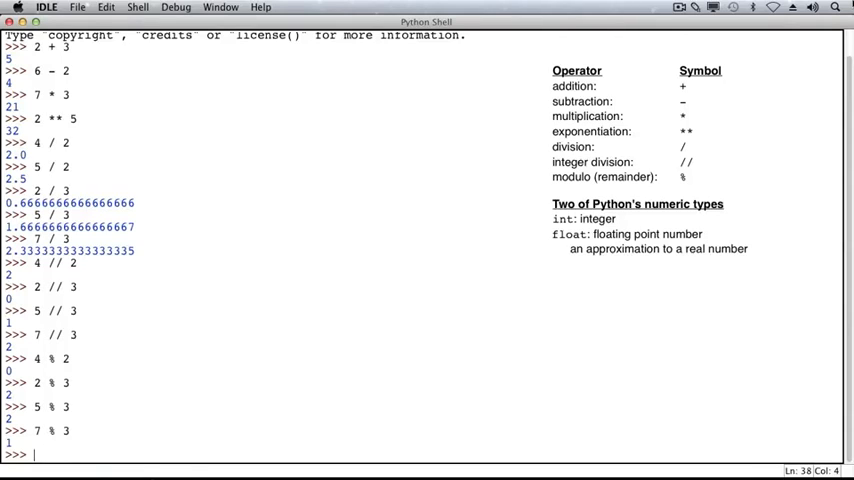
{"action": "type", "text": "3 = 4"}
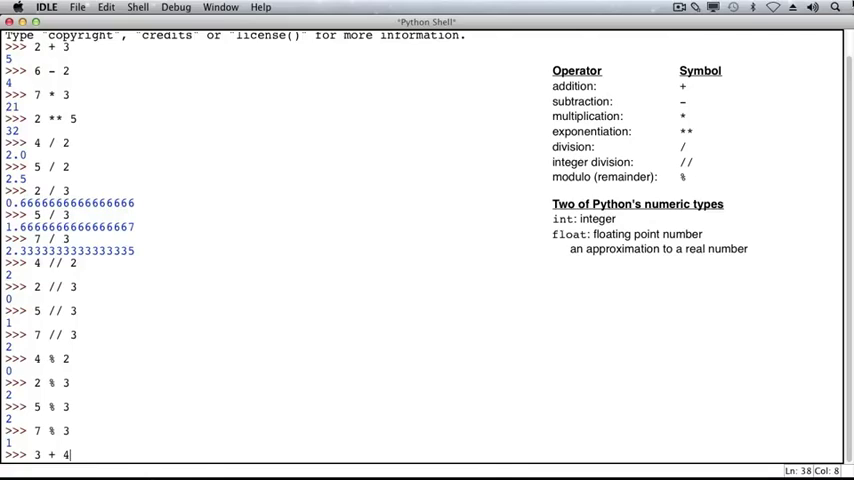
Step: Evaluate 3 + 4 - 5 giving 2 and 4 + 5 * 3 giving 19, then begin -10
{"action": "type", "text": "- 5"}
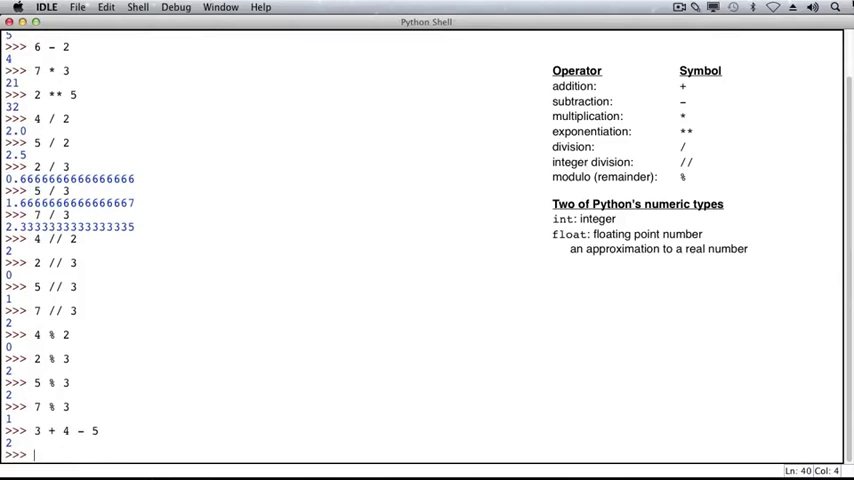
{"action": "type", "text": "4 + 5"}
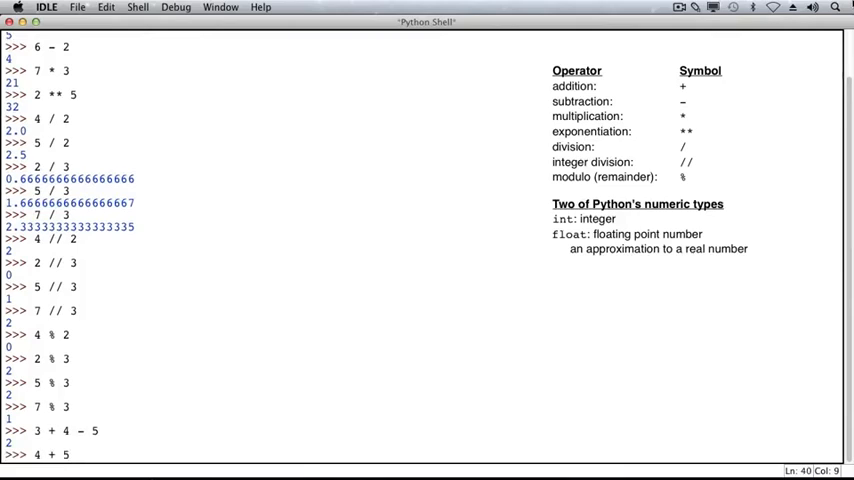
{"action": "type", "text": "* 3"}
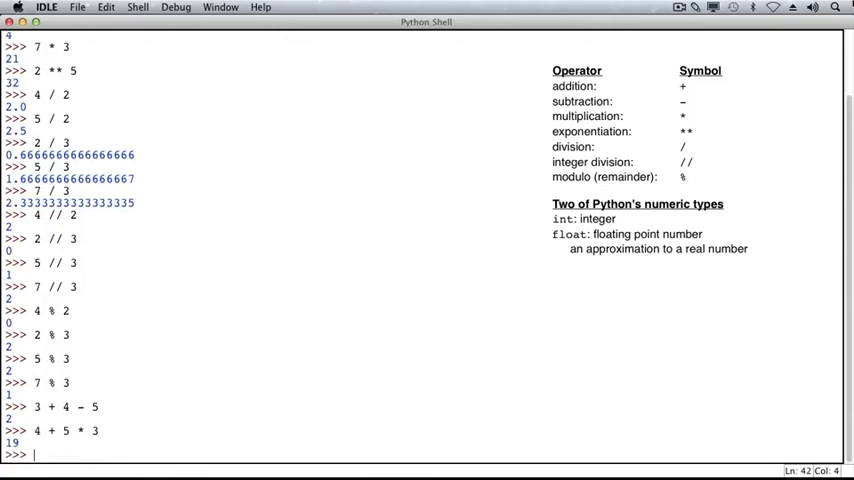
{"action": "type", "text": "-"}
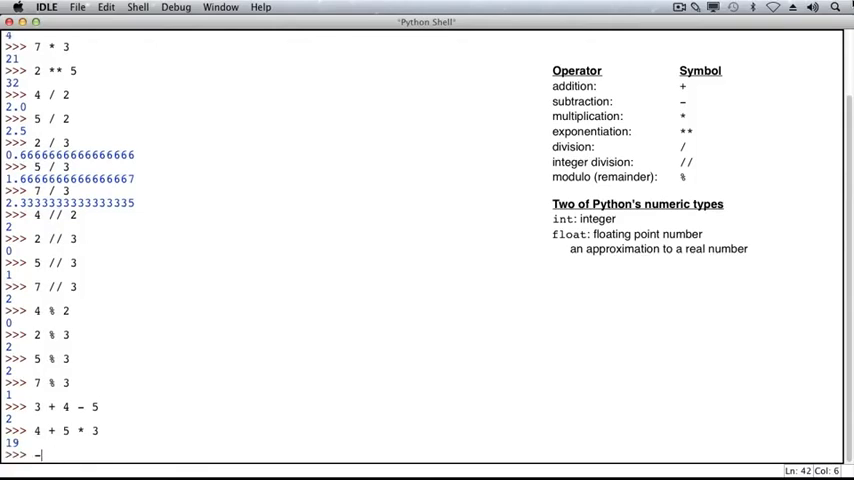
{"action": "type", "text": "10"}
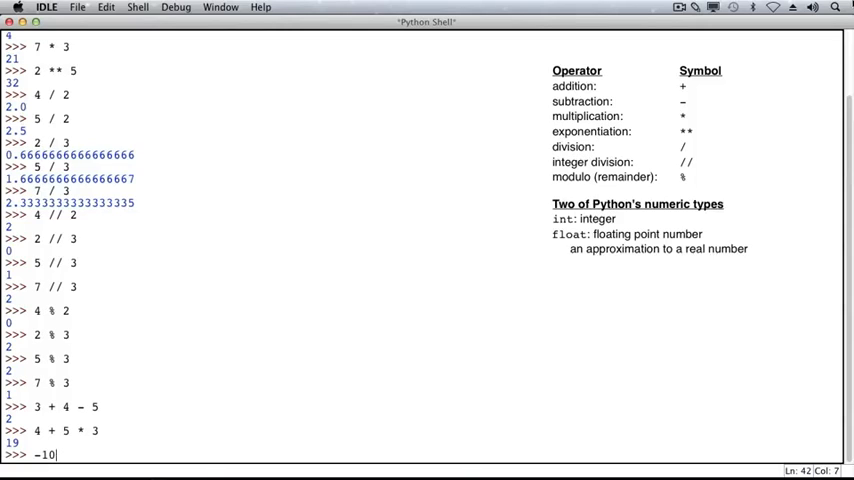
Step: Continue typing -10 * 3 + 5 ** 3 to demonstrate precedence yielding 95
{"action": "type", "text": "*"}
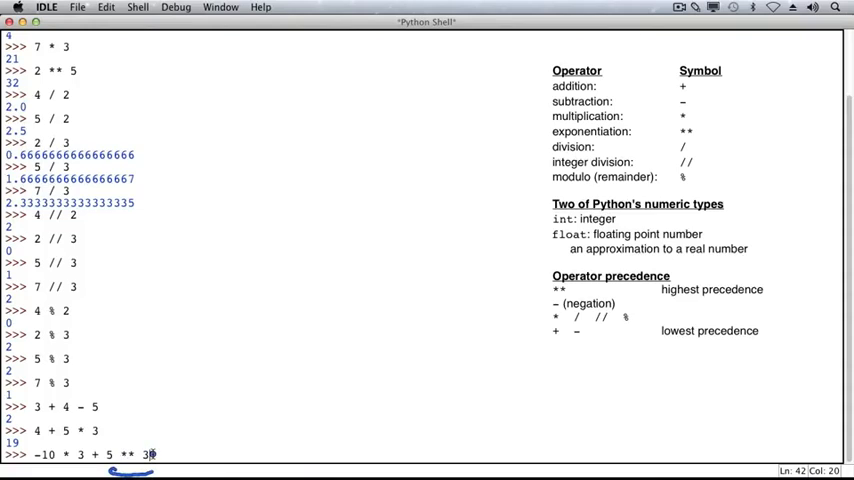
{"action": "mouse_move", "coordinate": [30, 476]}
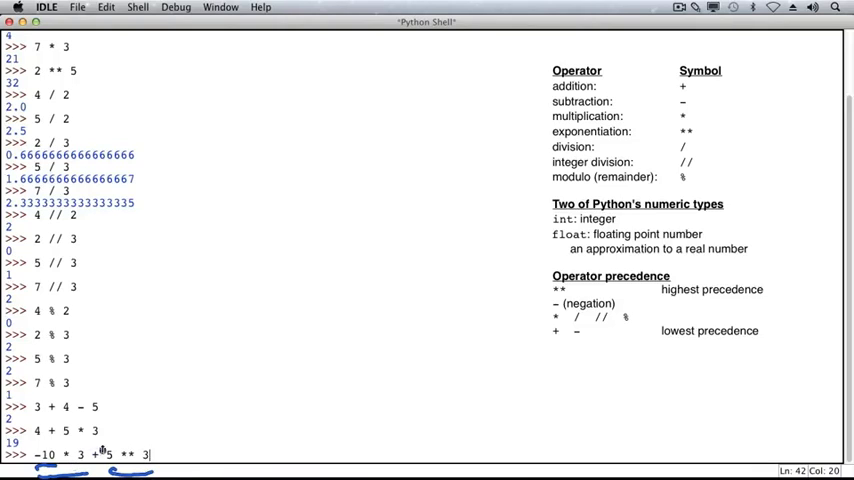
{"action": "mouse_move", "coordinate": [104, 452]}
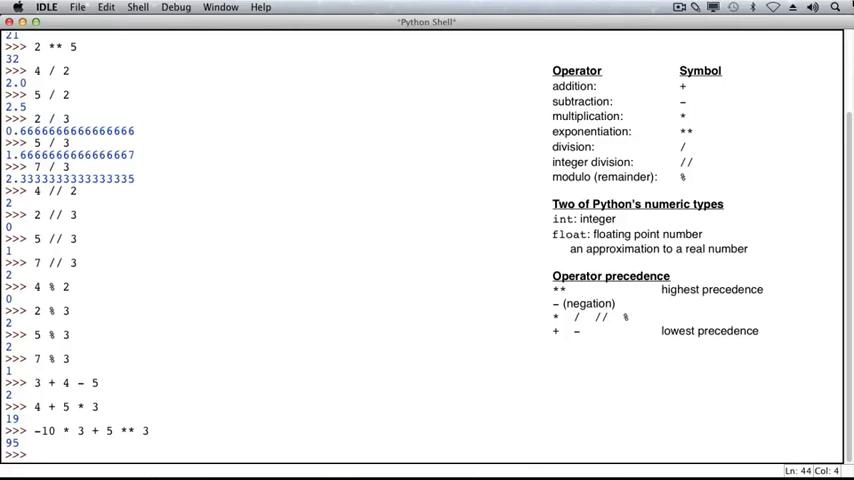
Step: Evaluate (4 + 5) * 3 giving 27 and -10 * (3 + 5) ** 3 giving -5120
{"action": "type", "text": "("}
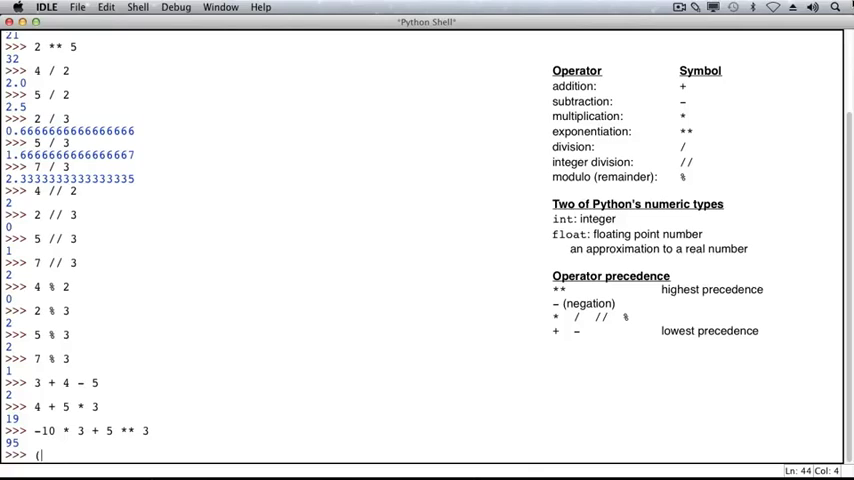
{"action": "type", "text": "4 +"}
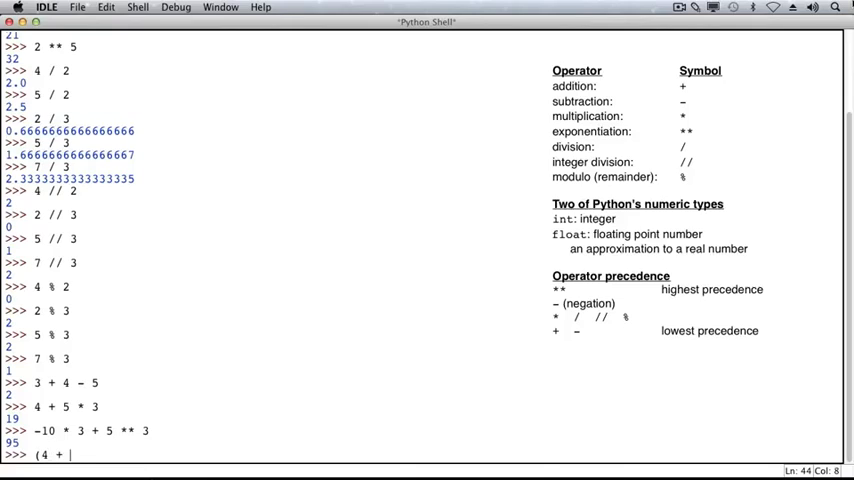
{"action": "type", "text": "5) * 3"}
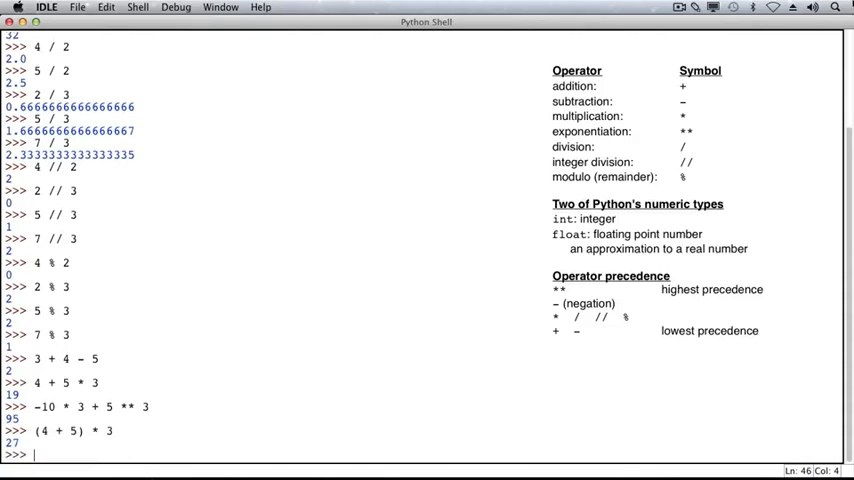
{"action": "type", "text": "-1"}
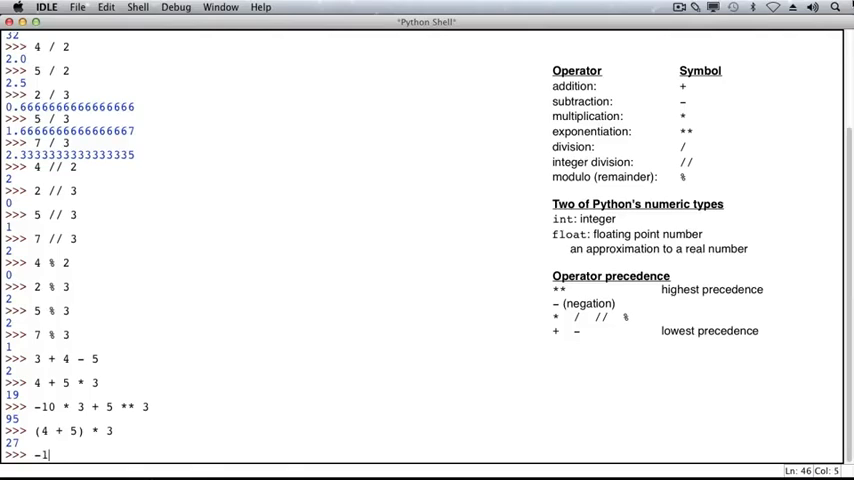
{"action": "type", "text": "0"}
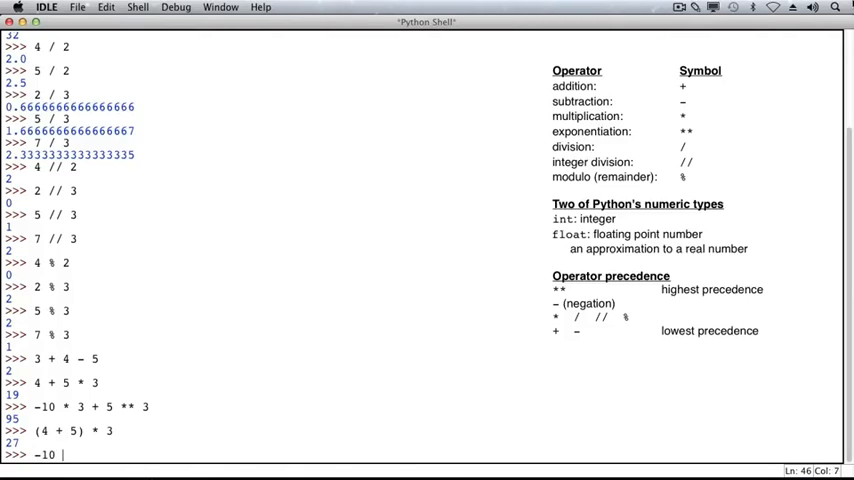
{"action": "type", "text": "* ("}
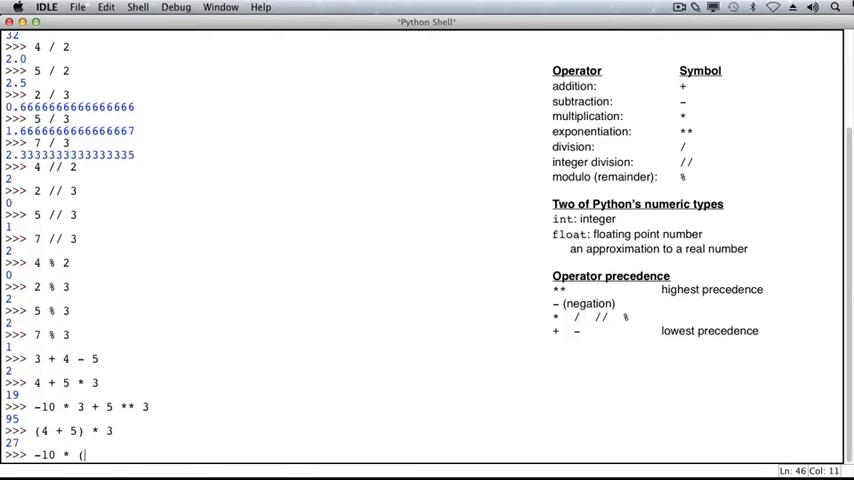
{"action": "type", "text": "3 + 5) *"}
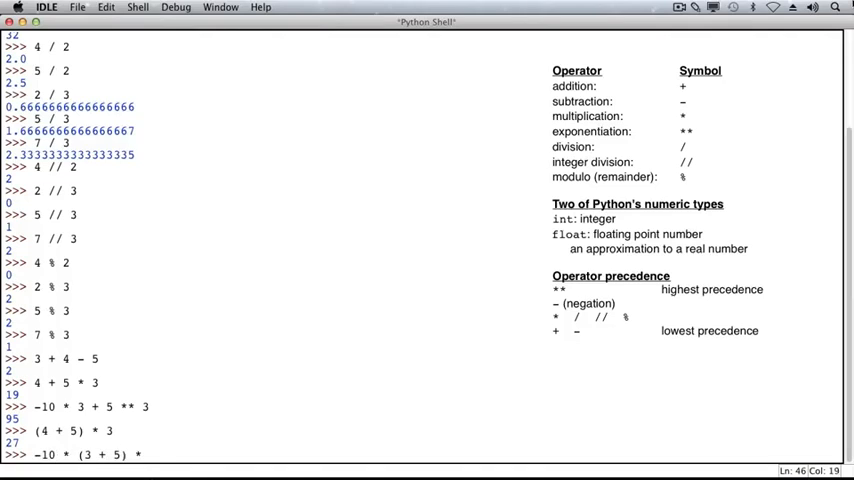
{"action": "type", "text": "** 3"}
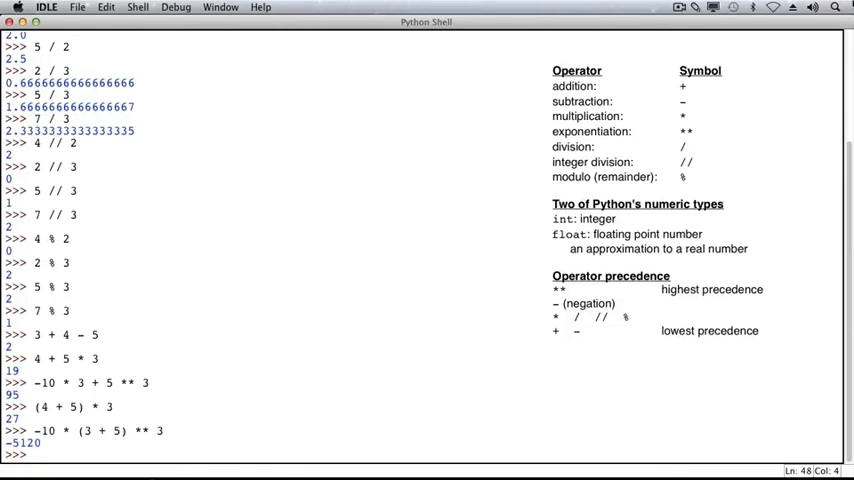
{"action": "type", "text": "2 +"}
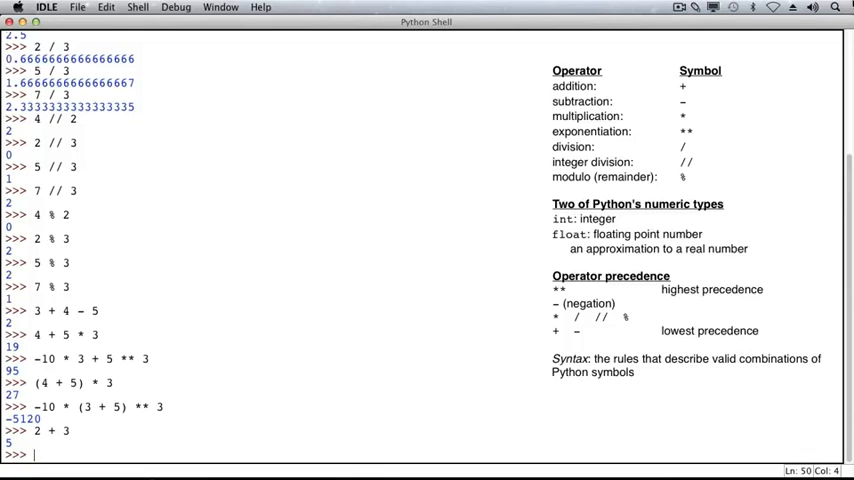
Step: Enter incomplete 3 + and a lone ** to show SyntaxError: invalid syntax
{"action": "type", "text": "3"}
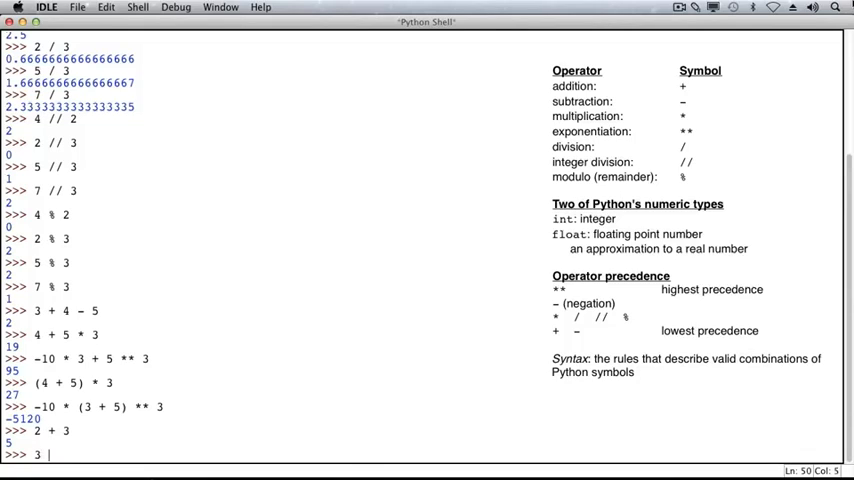
{"action": "type", "text": "+"}
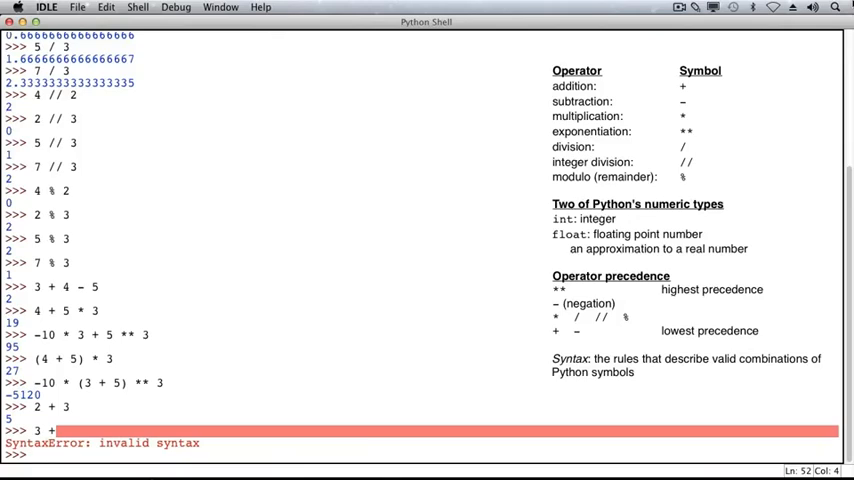
{"action": "type", "text": "**"}
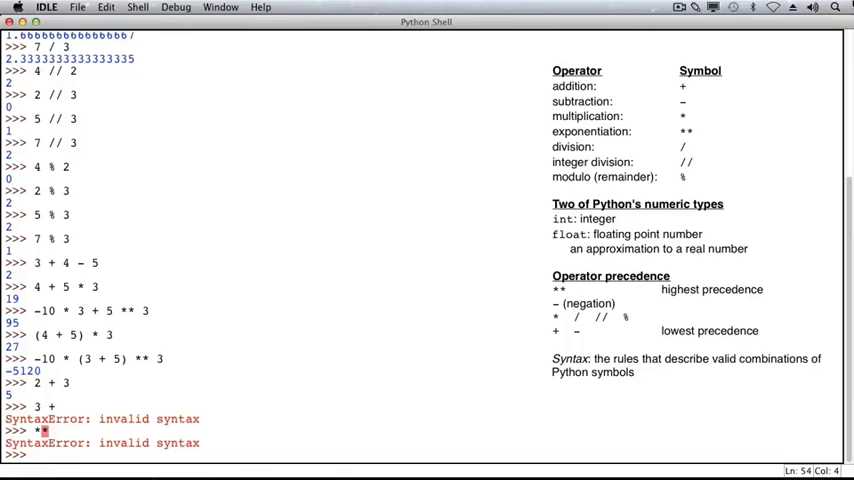
Step: Enter 4 + 5) * 3 to get a SyntaxError, then begin the multi-line (4 + 5
{"action": "type", "text": "4 +"}
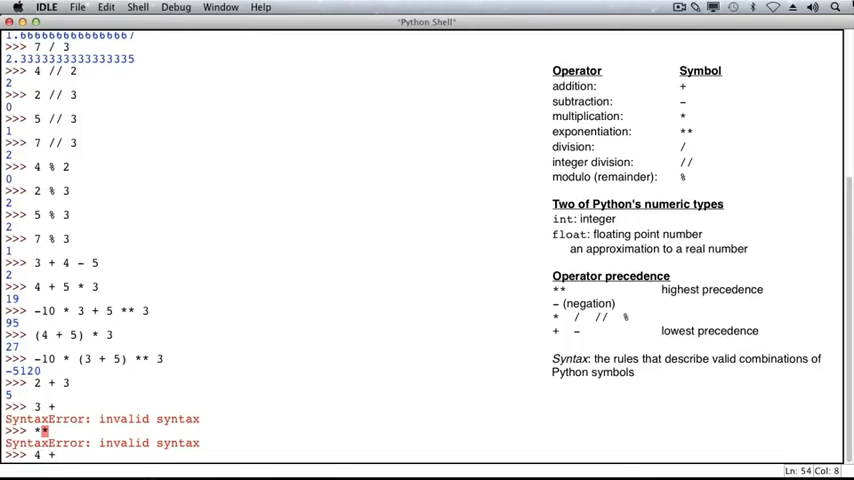
{"action": "type", "text": "5)"}
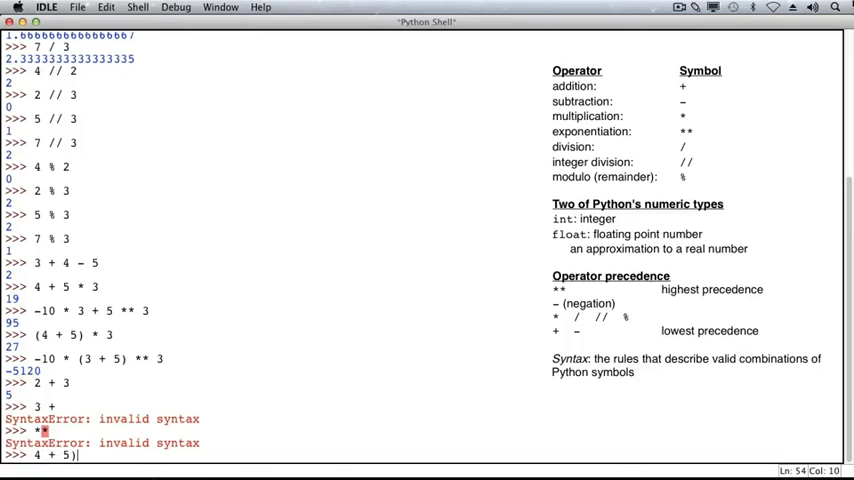
{"action": "type", "text": "*"}
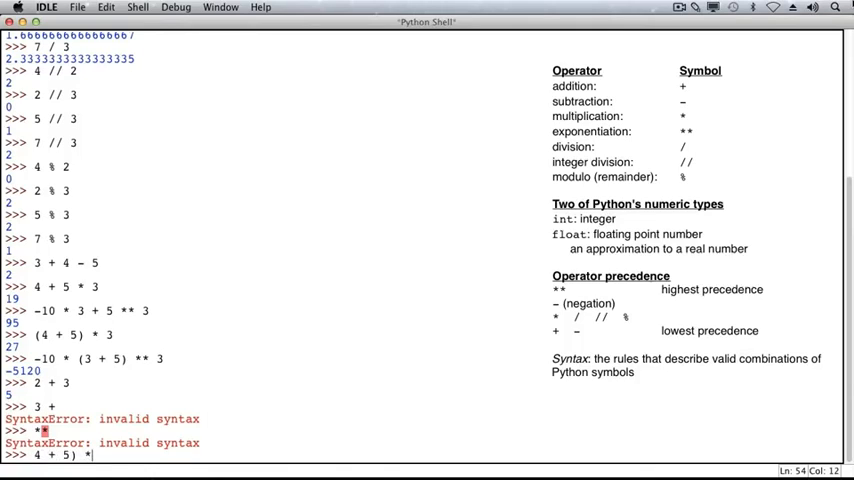
{"action": "type", "text": "3"}
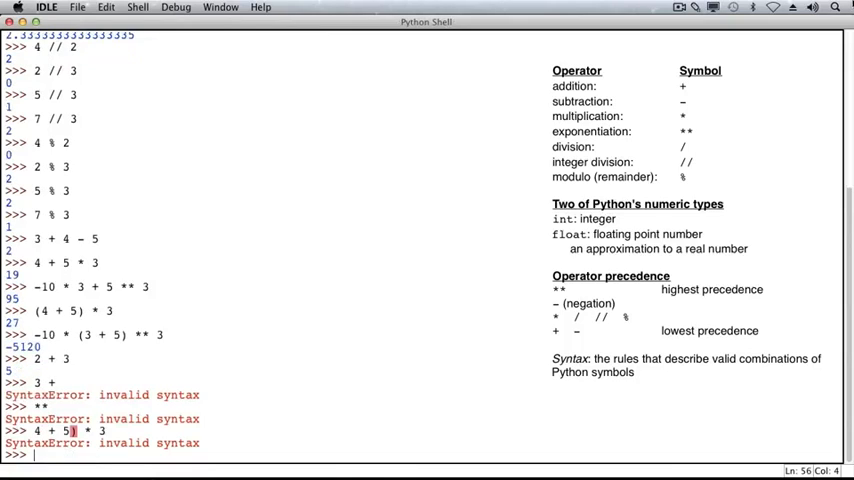
{"action": "type", "text": "(4 +"}
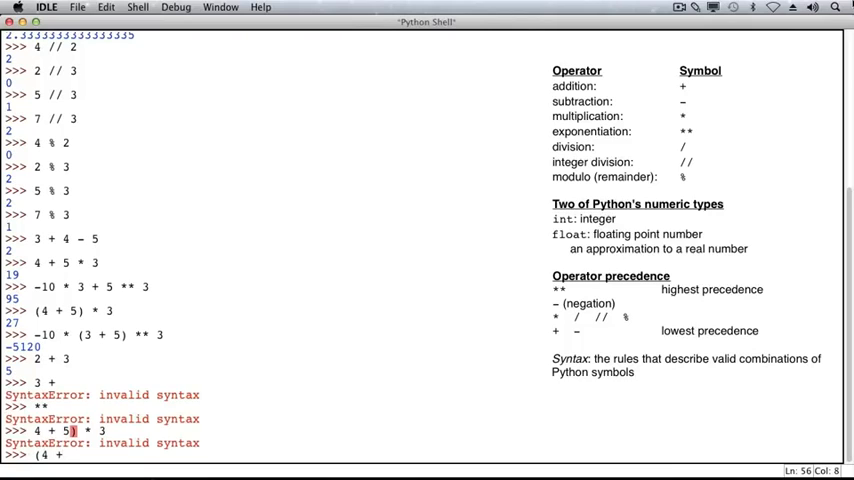
{"action": "type", "text": "5 * 3"}
{"action": "type", "text": "2"}
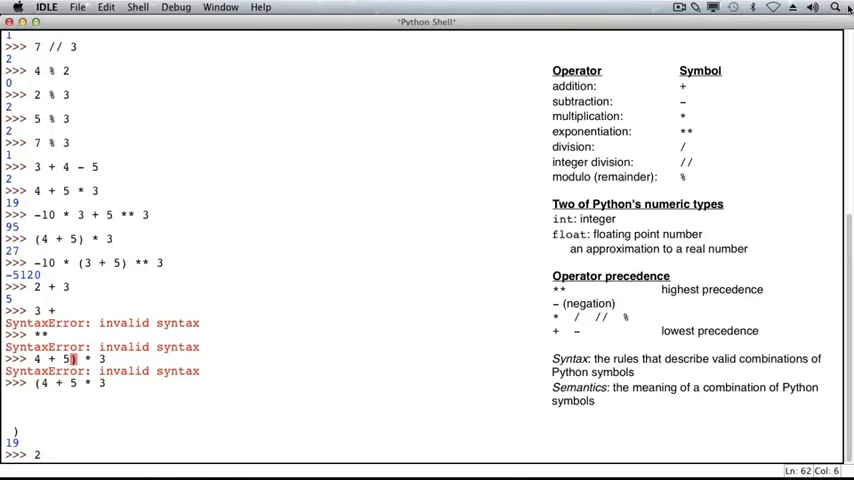
Step: Evaluate 2 + 3 to get 5, then enter 4 / 0 without running it
{"action": "type", "text": "+ 3"}
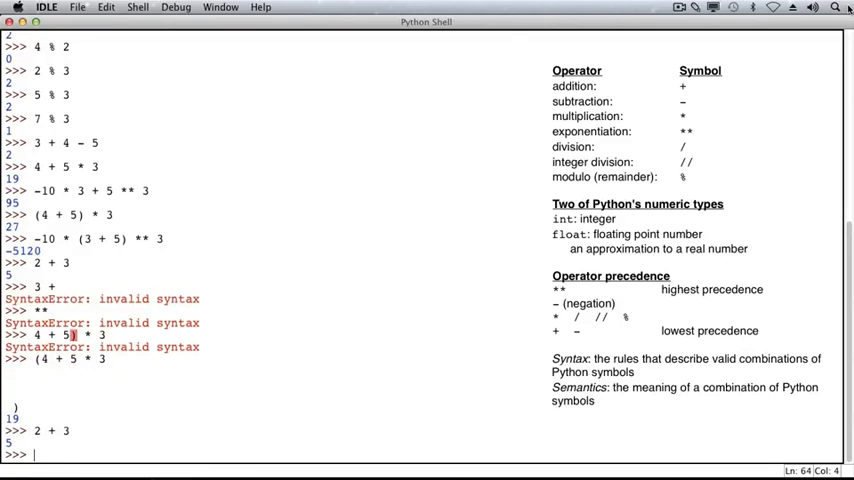
{"action": "type", "text": "4 / 0"}
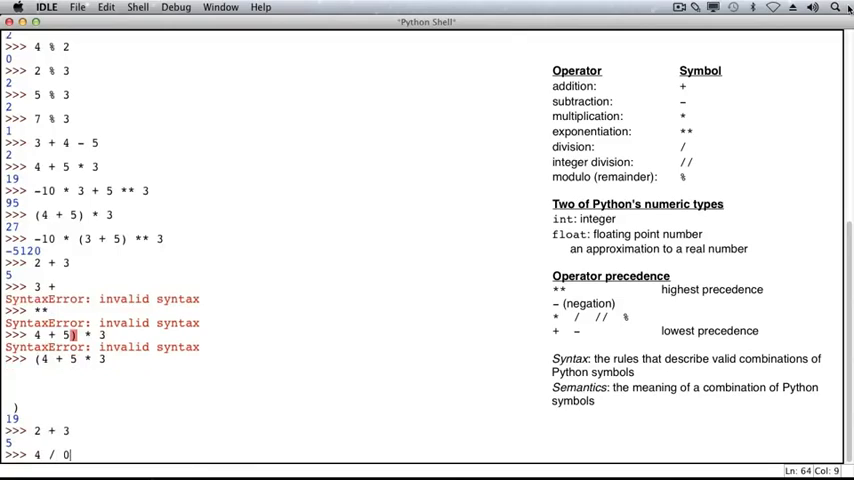